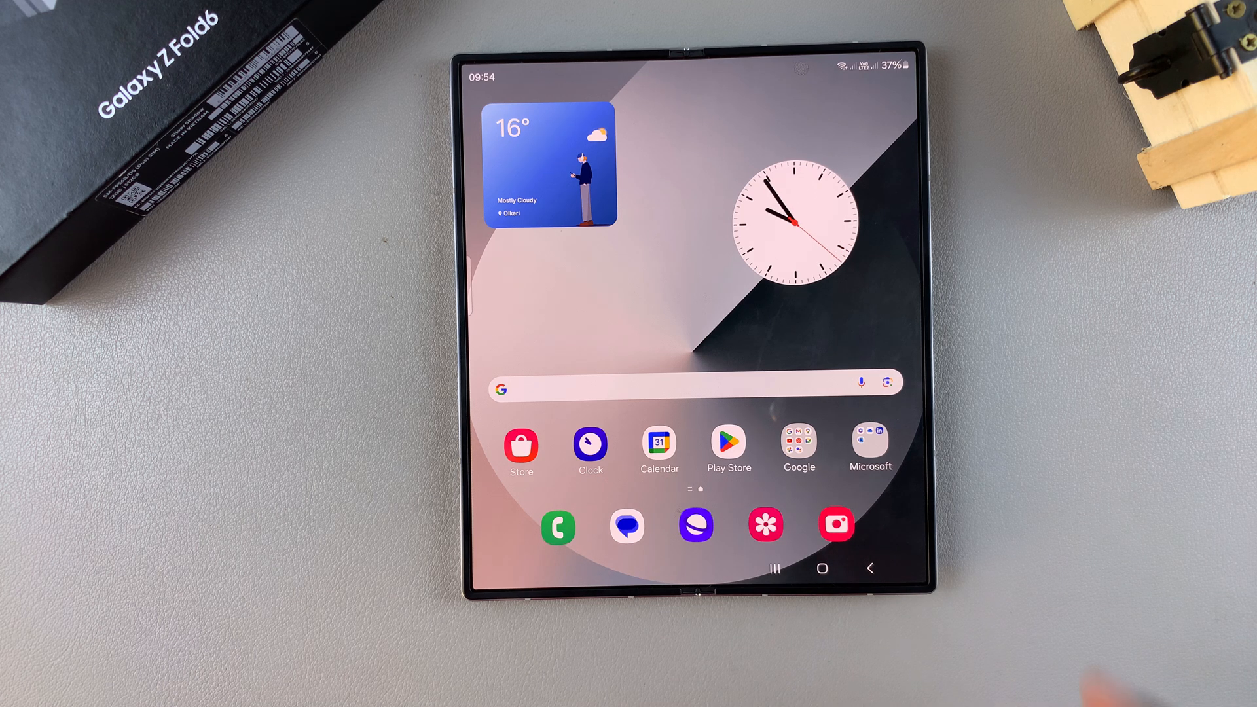
Step: Launch the Google Play Store from the home screen
click(728, 443)
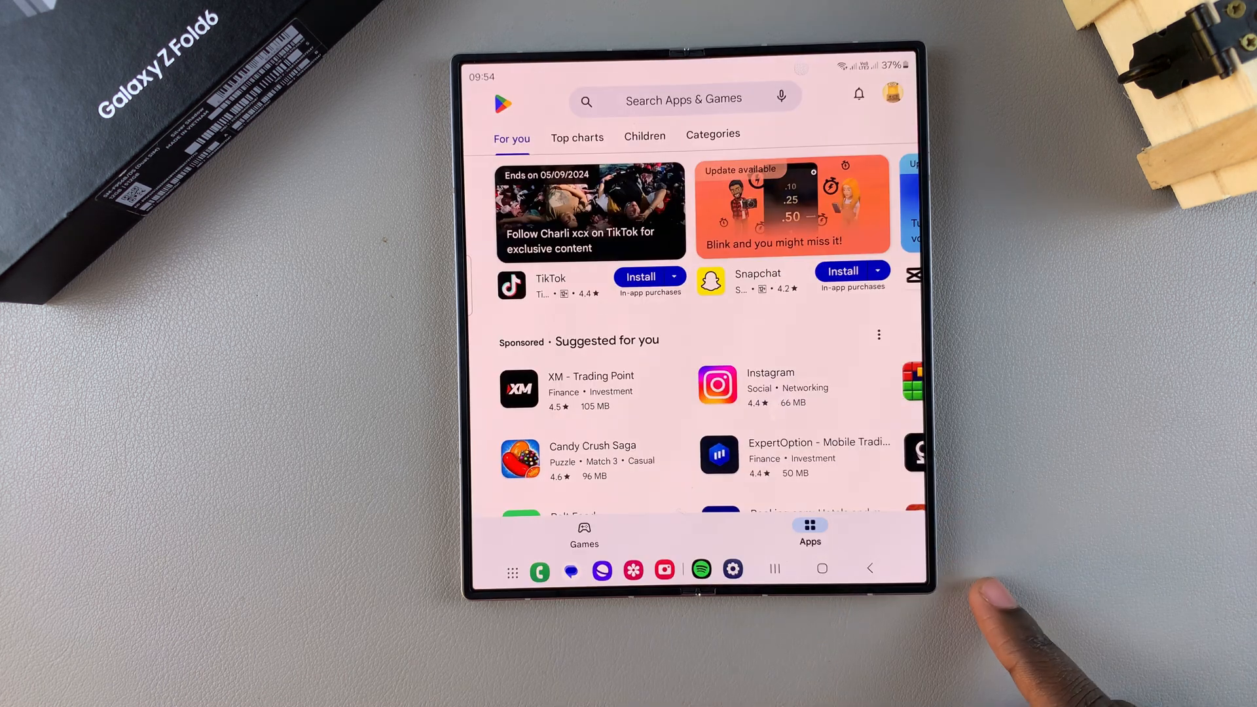
Step: Search the Play Store for "micro" to find Microsoft Edge
click(682, 100)
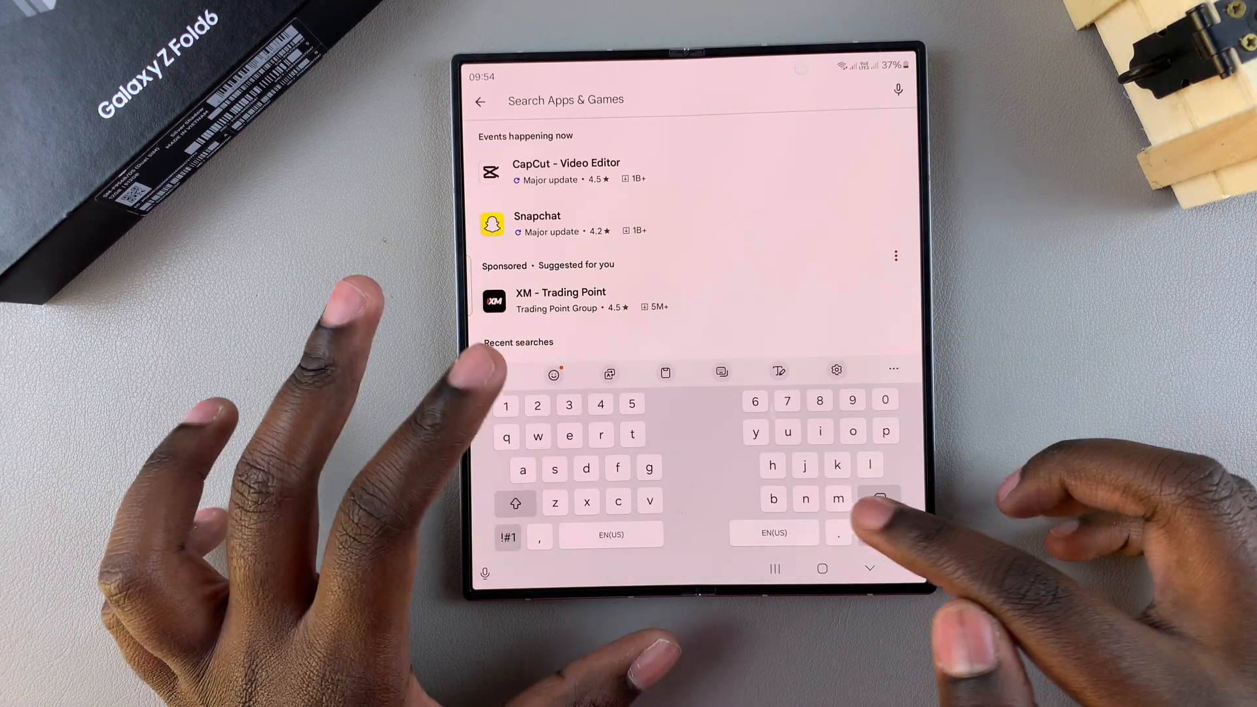
text(micro)
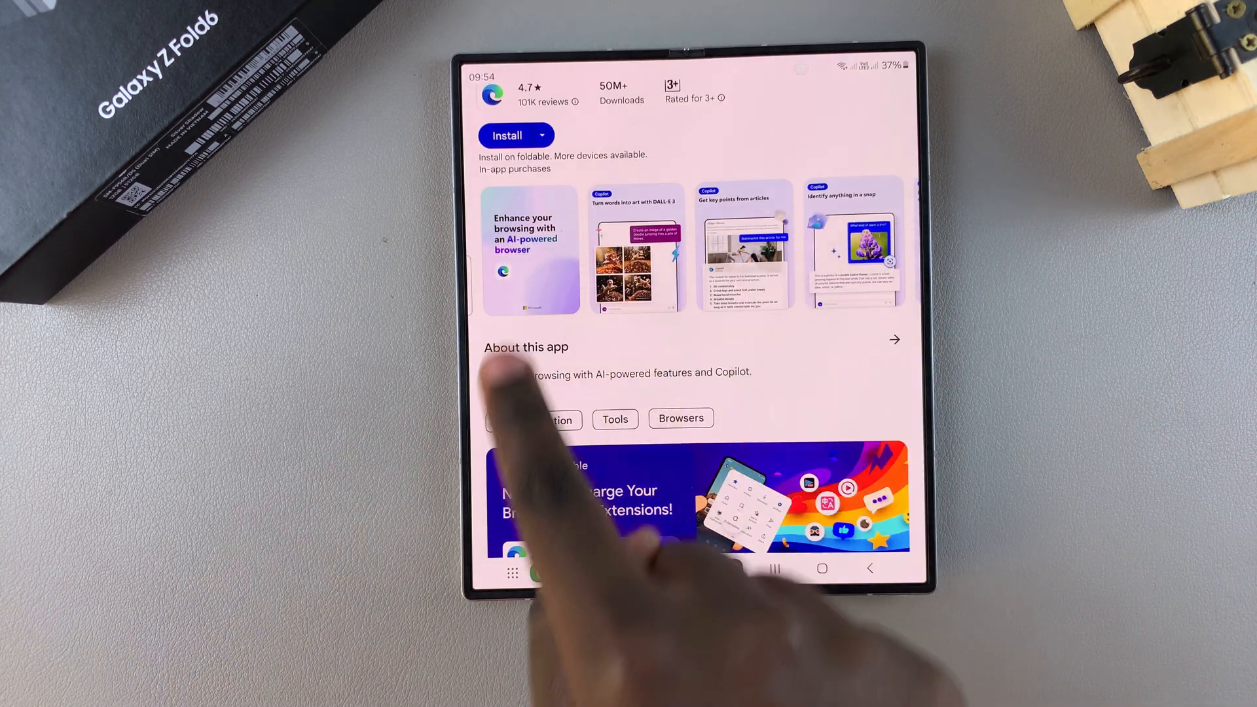
Step: Scroll through the Microsoft Edge listing's details, data safety and ratings, then install it
scroll(down, 3)
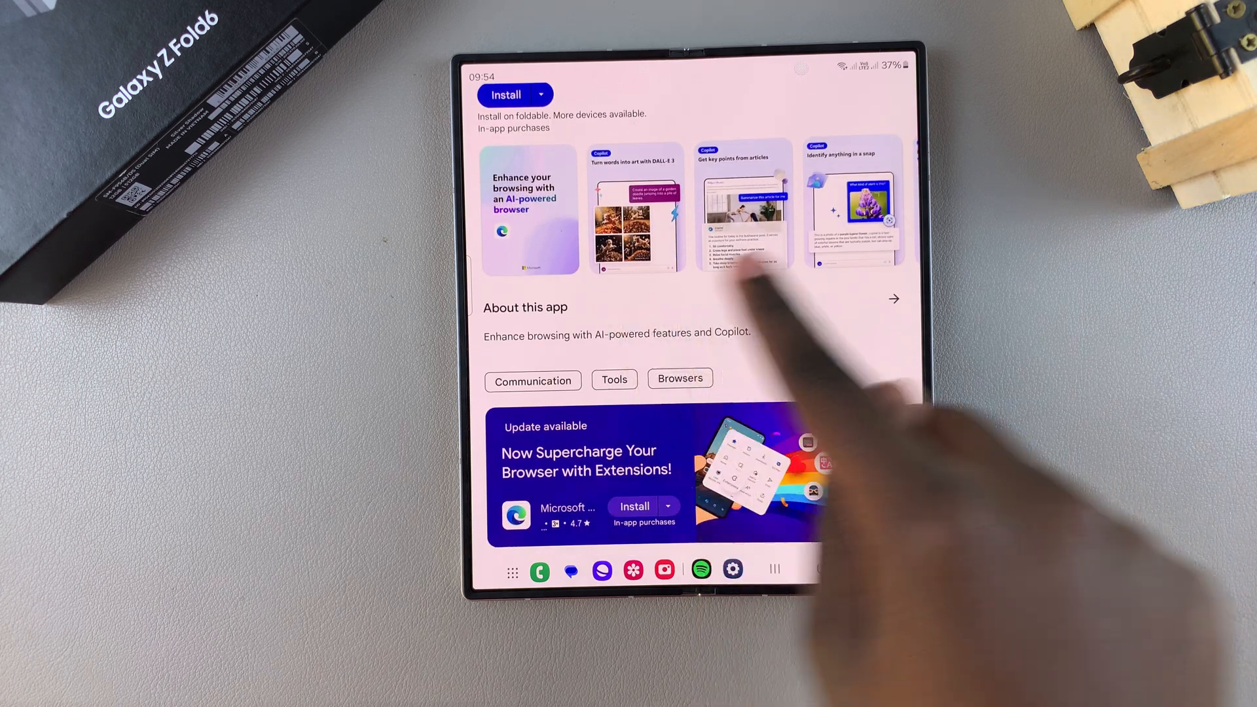
scroll(down, 3)
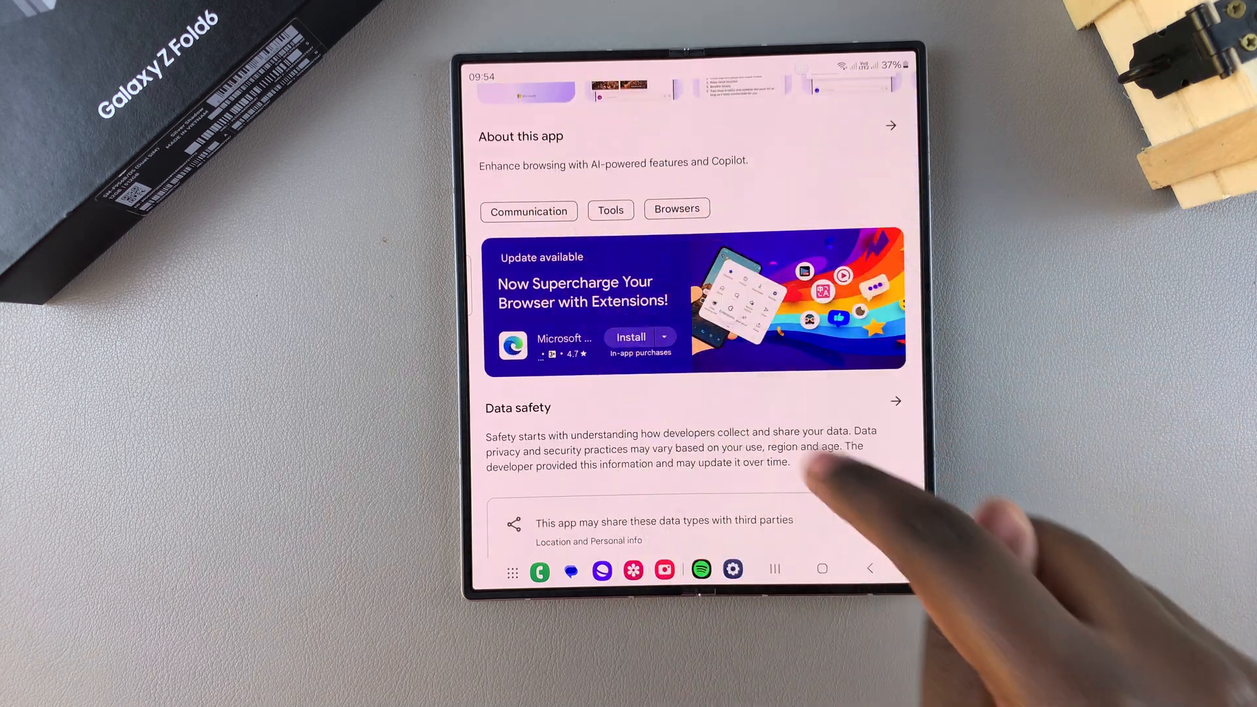
scroll(down, 3)
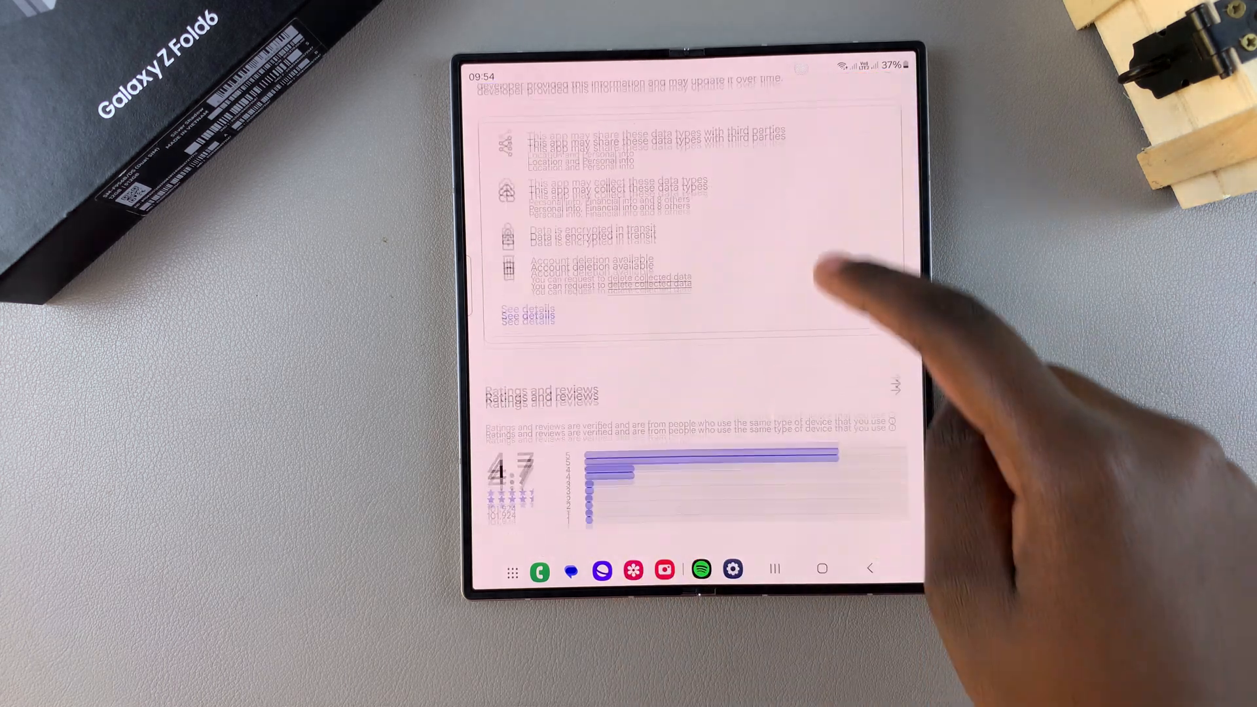
scroll(down, 3)
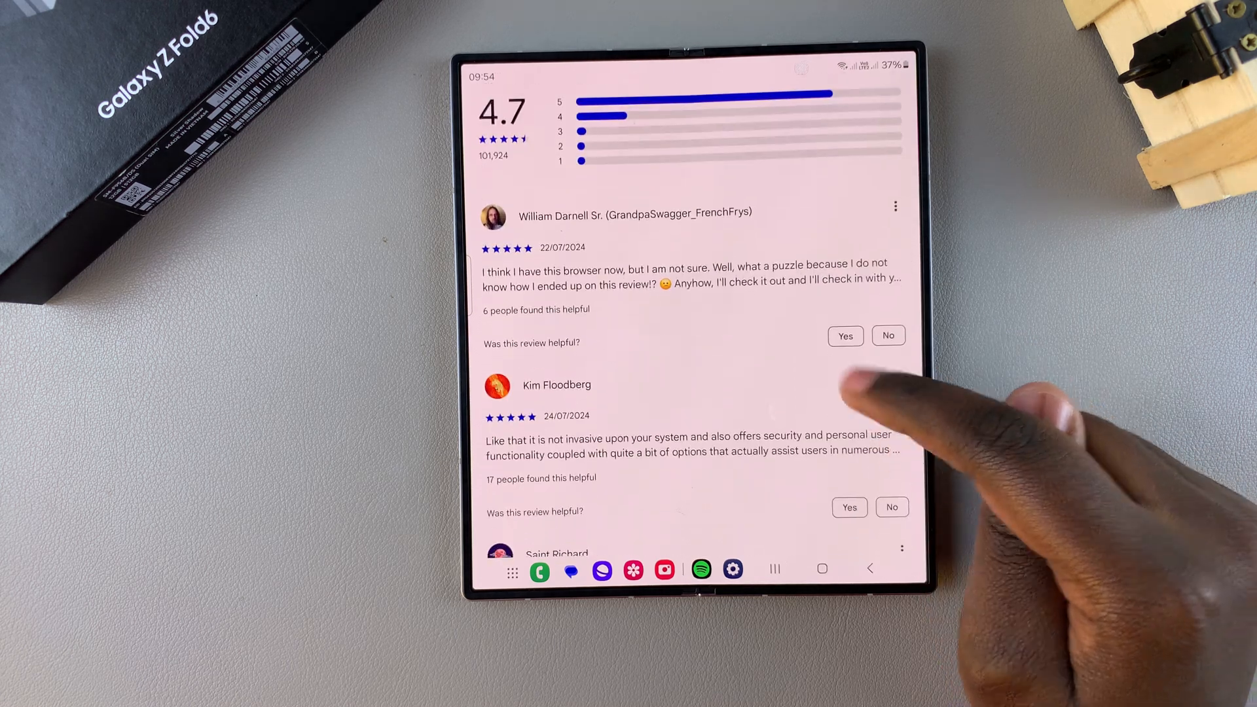
scroll(down, 3)
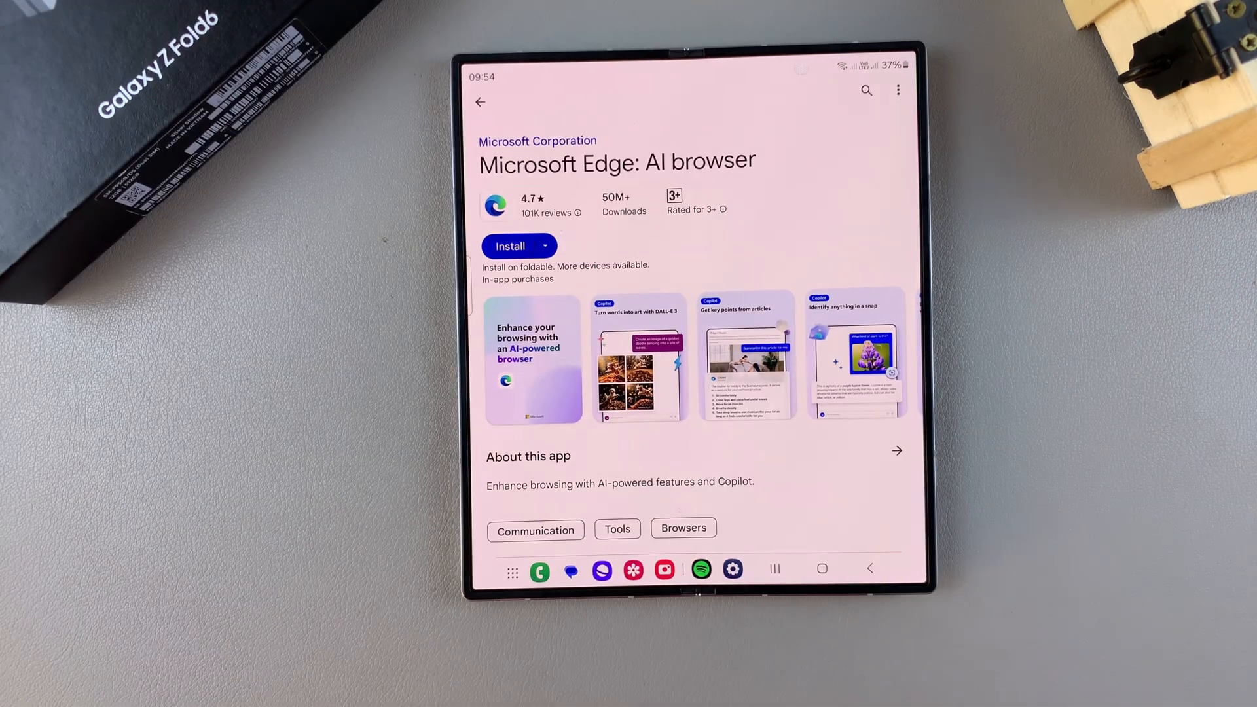
click(510, 246)
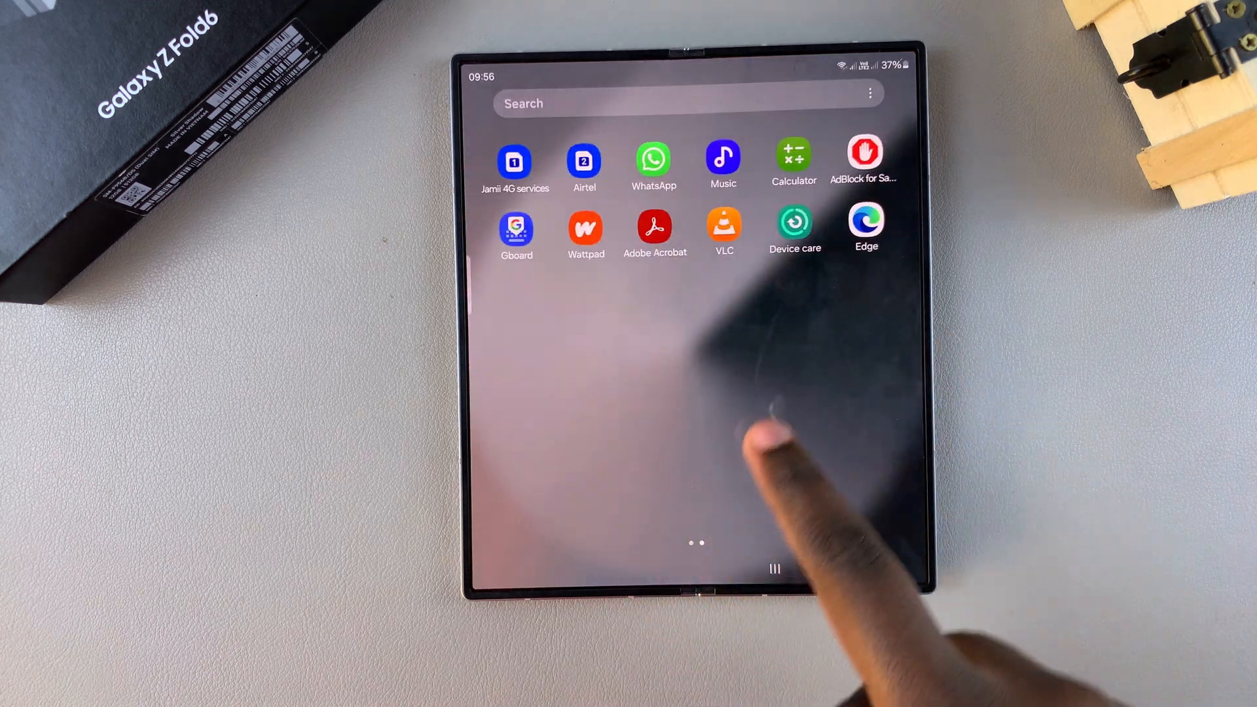
Step: Launch the newly installed Microsoft Edge from the app drawer
click(866, 224)
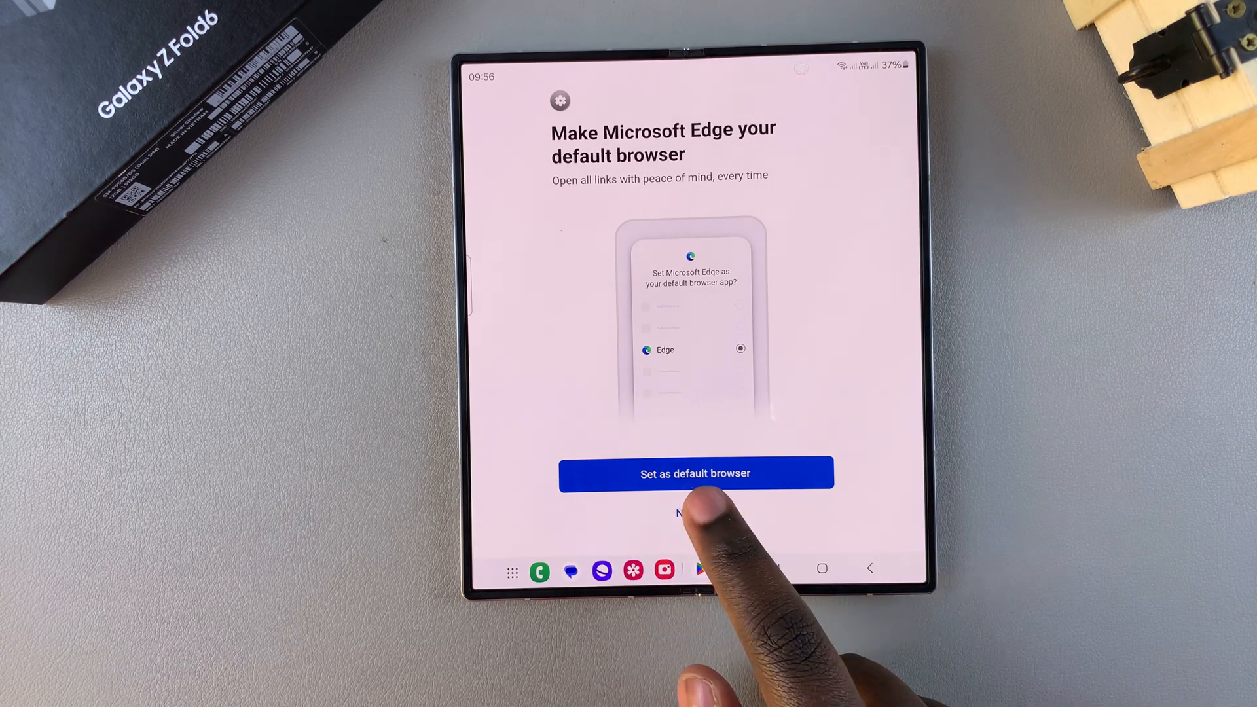
Step: Choose Not now on the default-browser and Sign in to sync screens
click(695, 472)
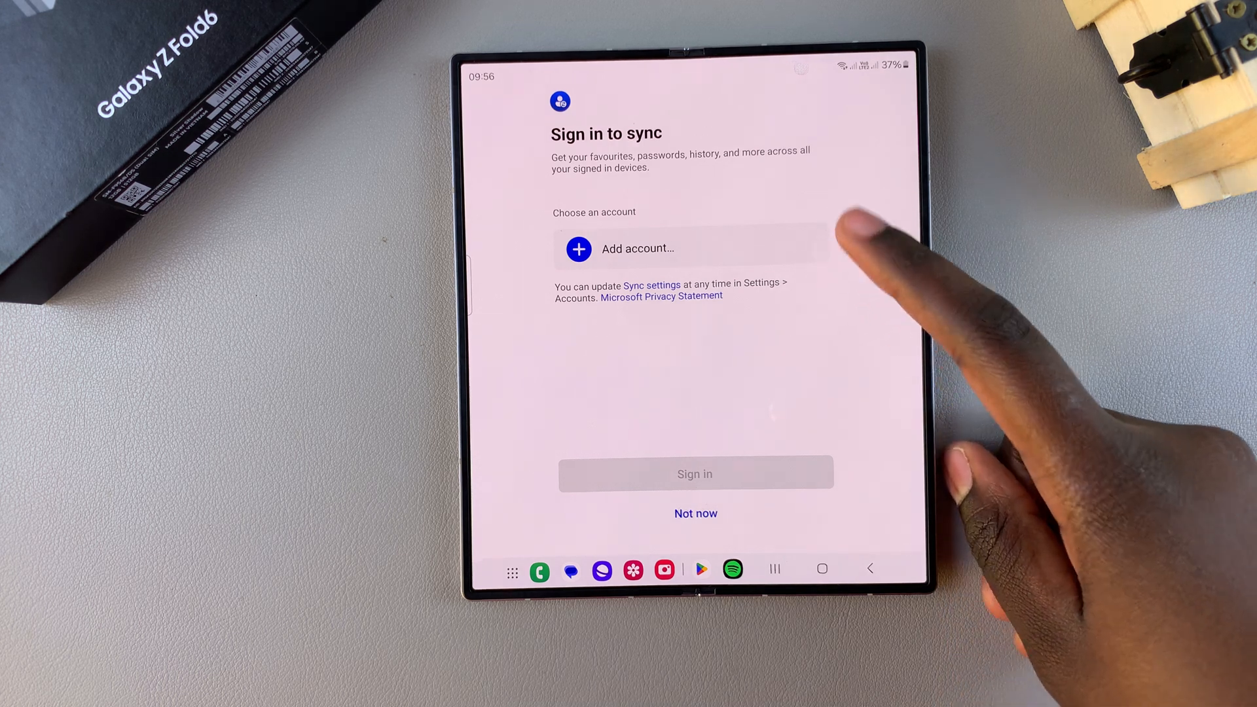
mouse_move(882, 433)
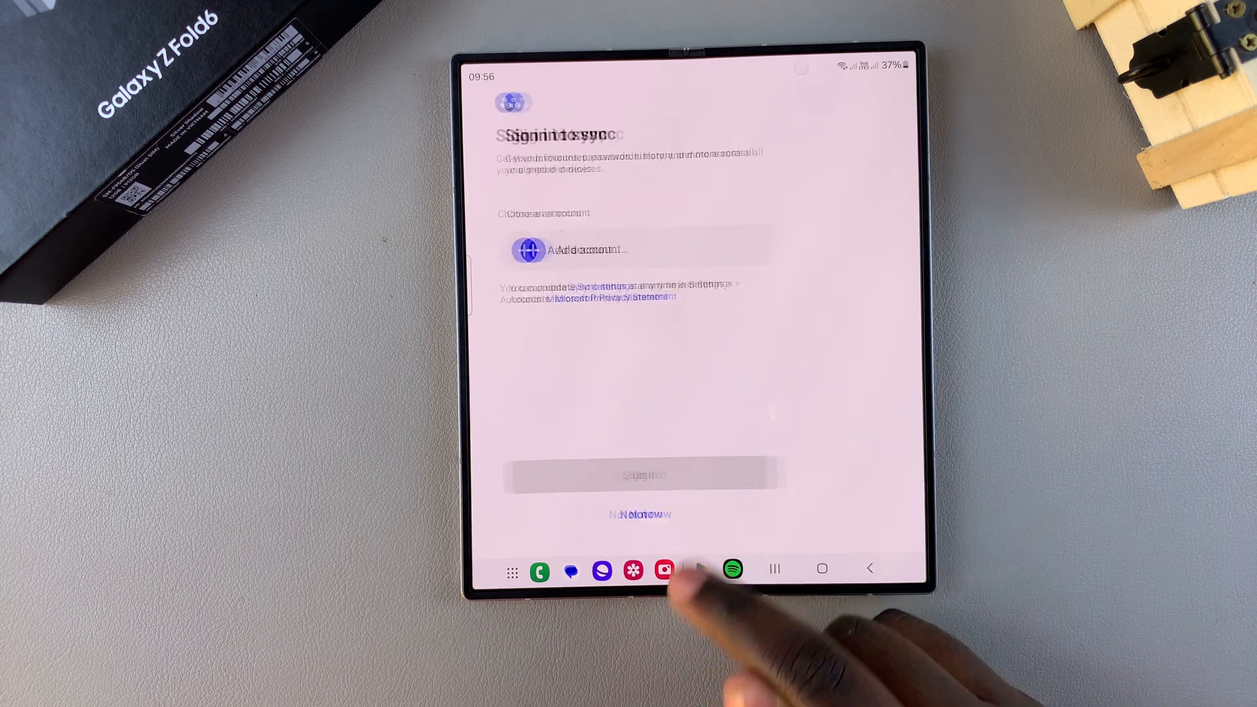
click(699, 569)
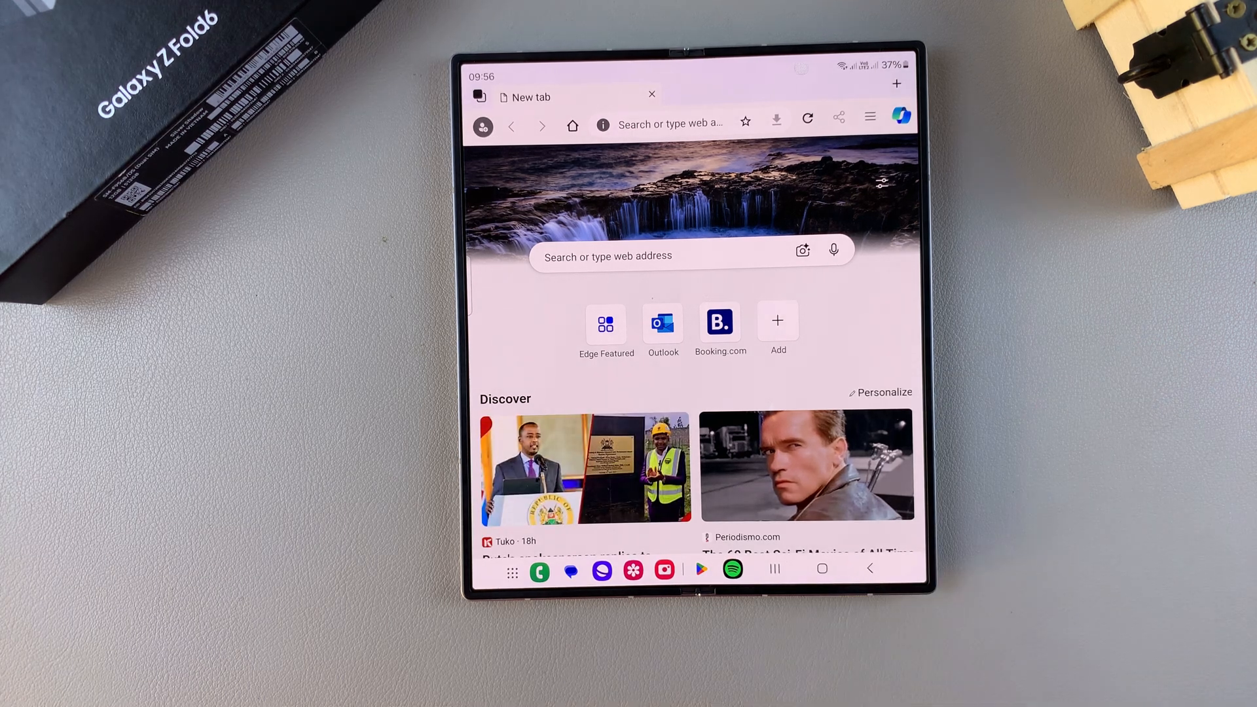
scroll(down, 3)
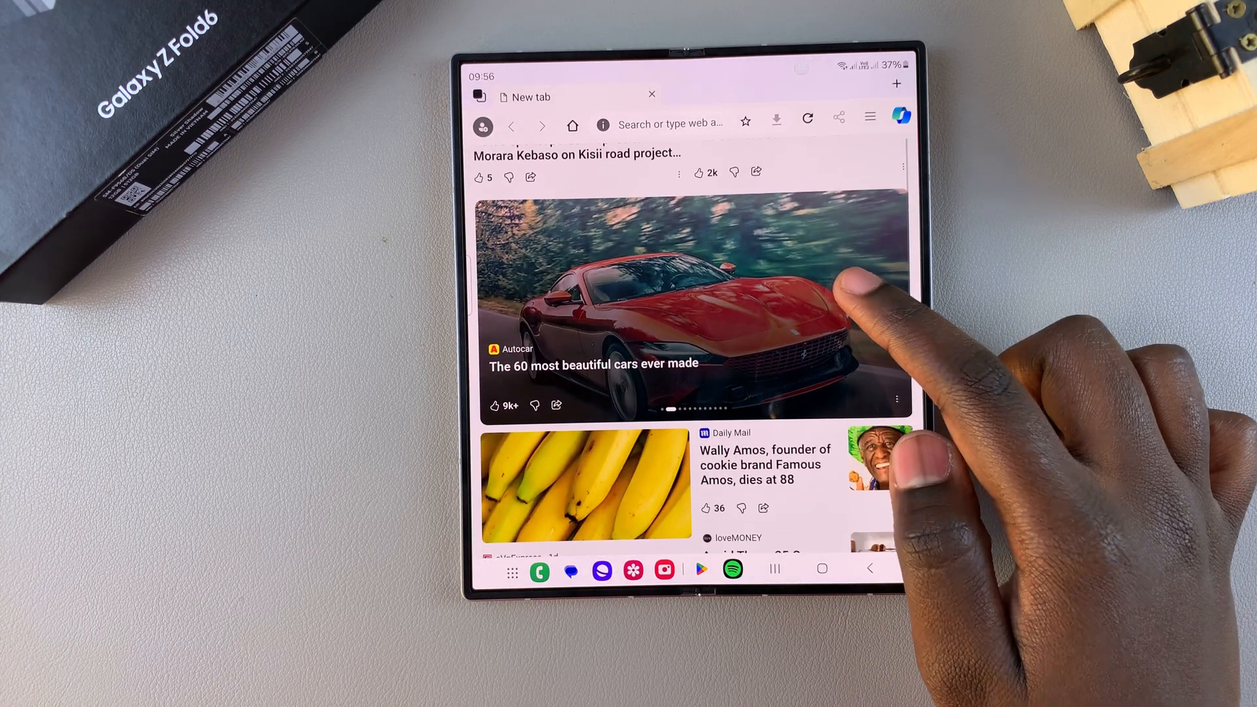